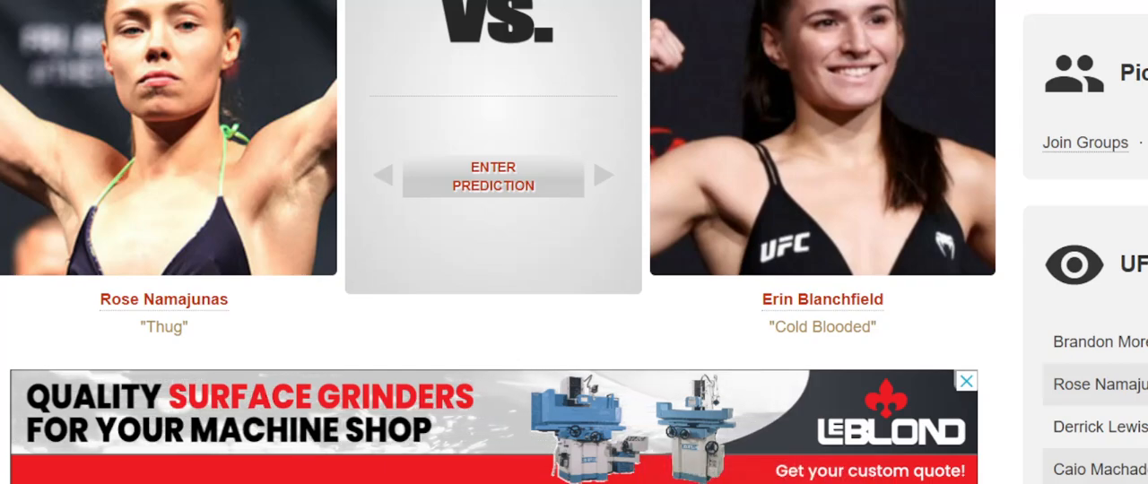
- Review the Namajunas vs. Blanchfield rankings, records, last five fights and odds, then the striking and grappling stats
scroll(down, 3)
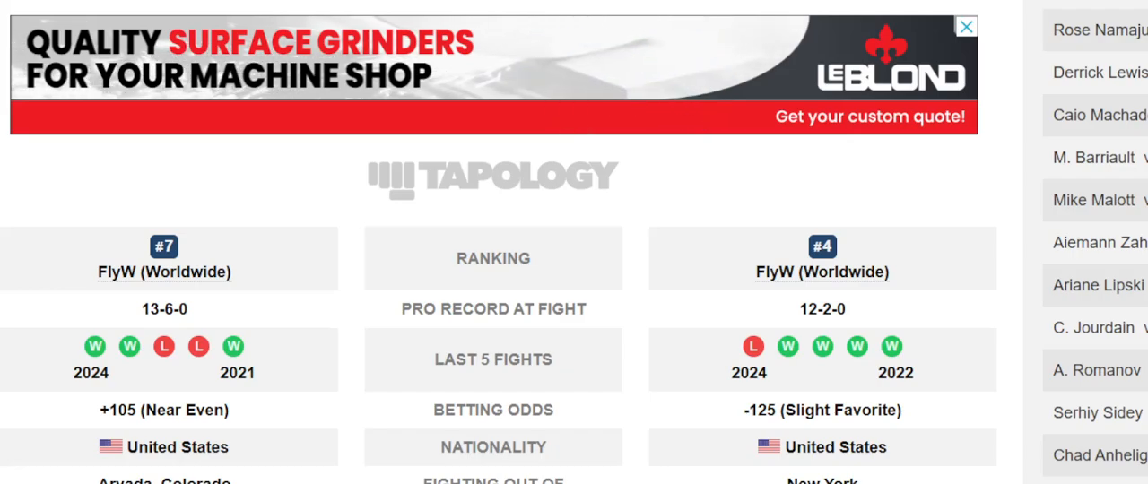
click(966, 26)
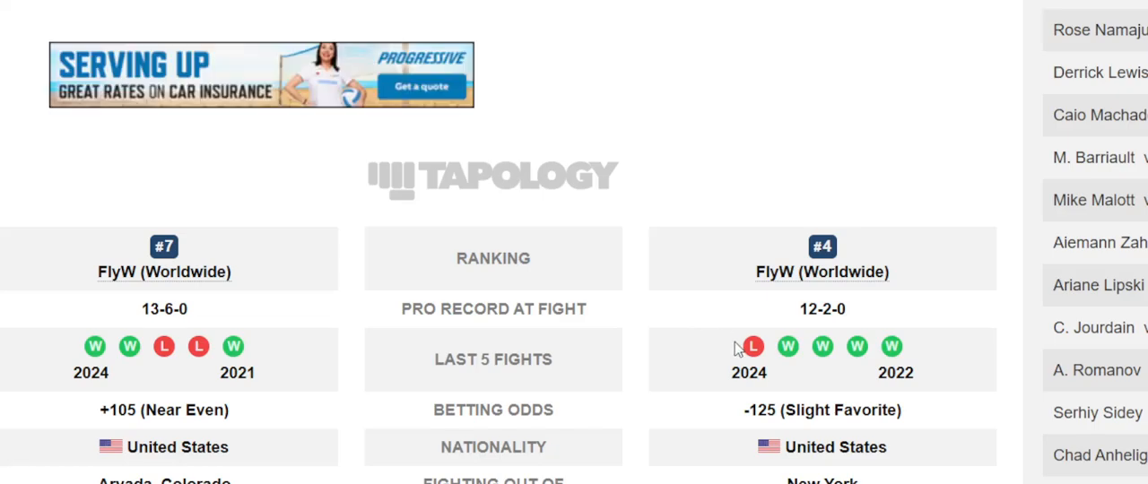
mouse_move(752, 346)
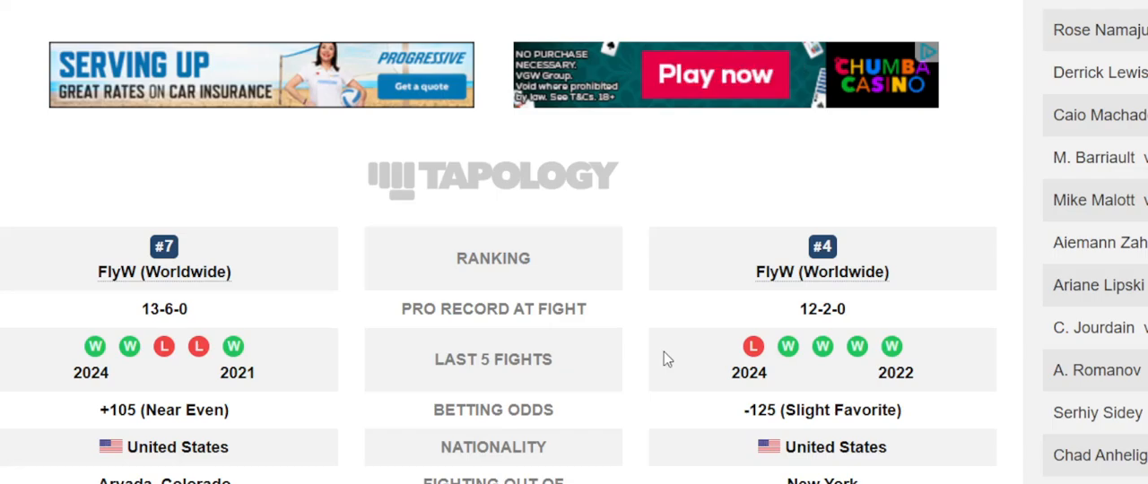
scroll(up, 3)
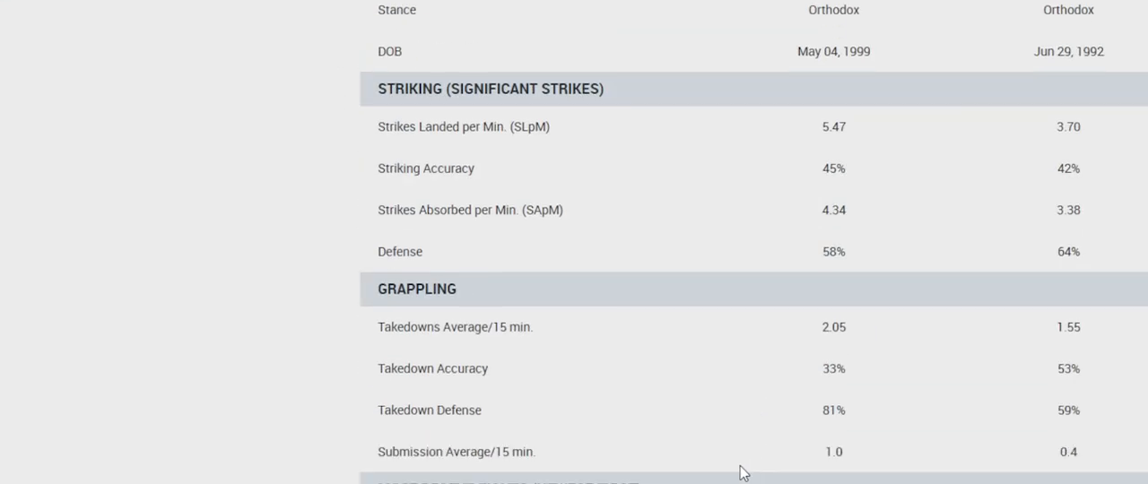
scroll(up, 3)
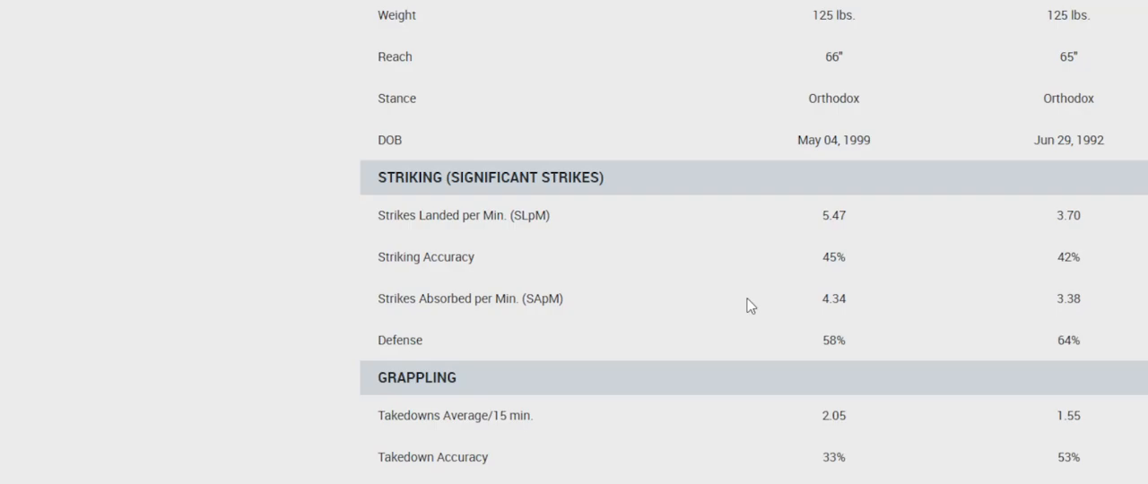
scroll(up, 3)
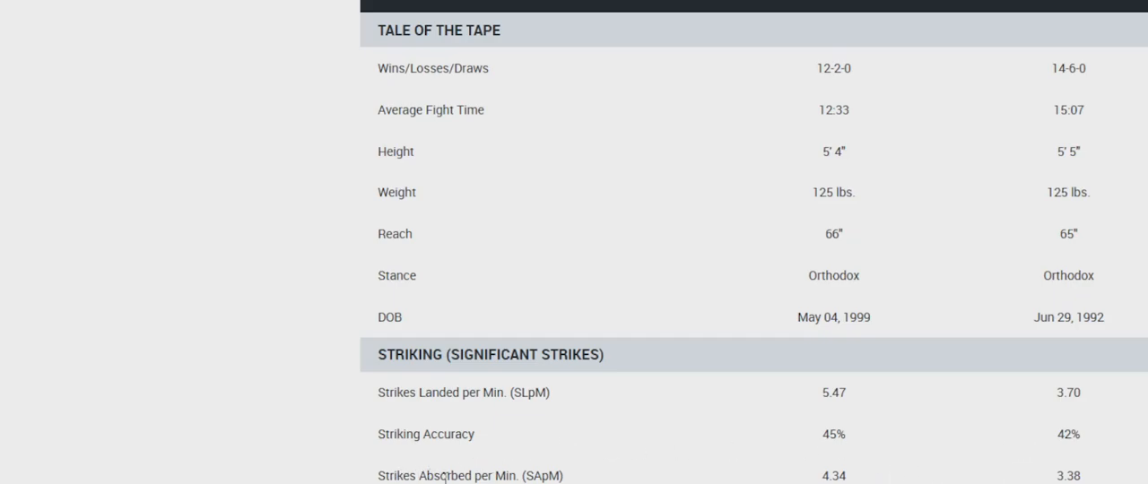
mouse_move(825, 356)
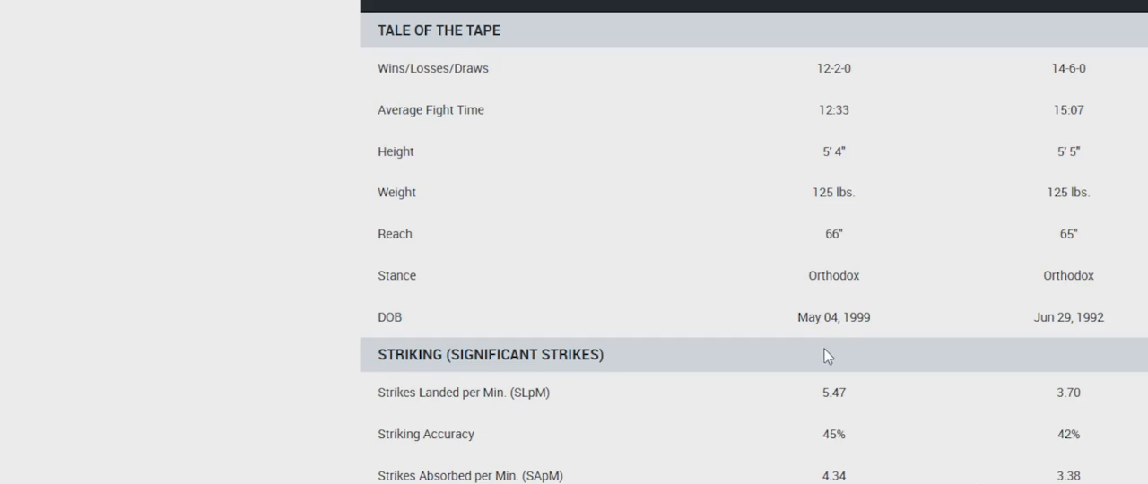
mouse_move(1023, 431)
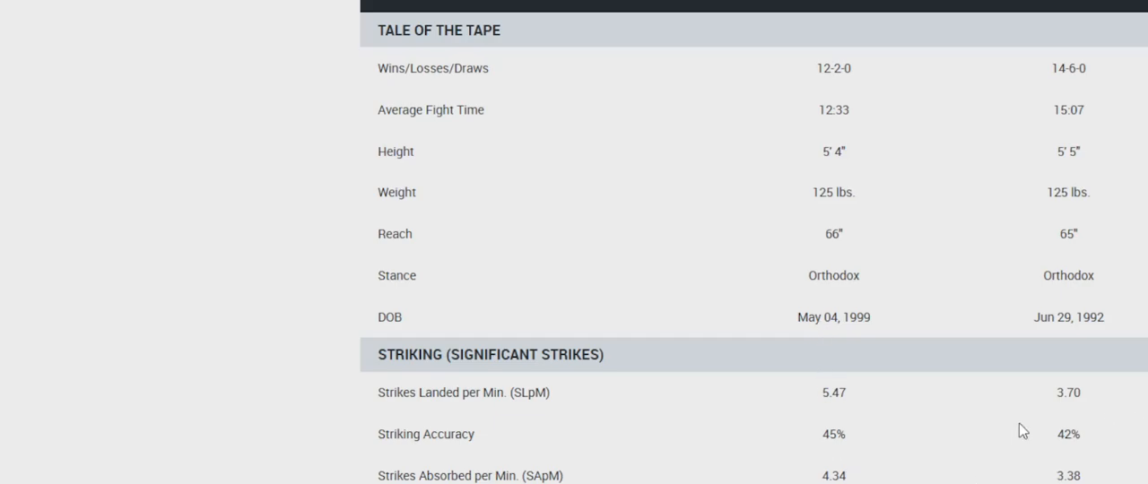
mouse_move(1067, 412)
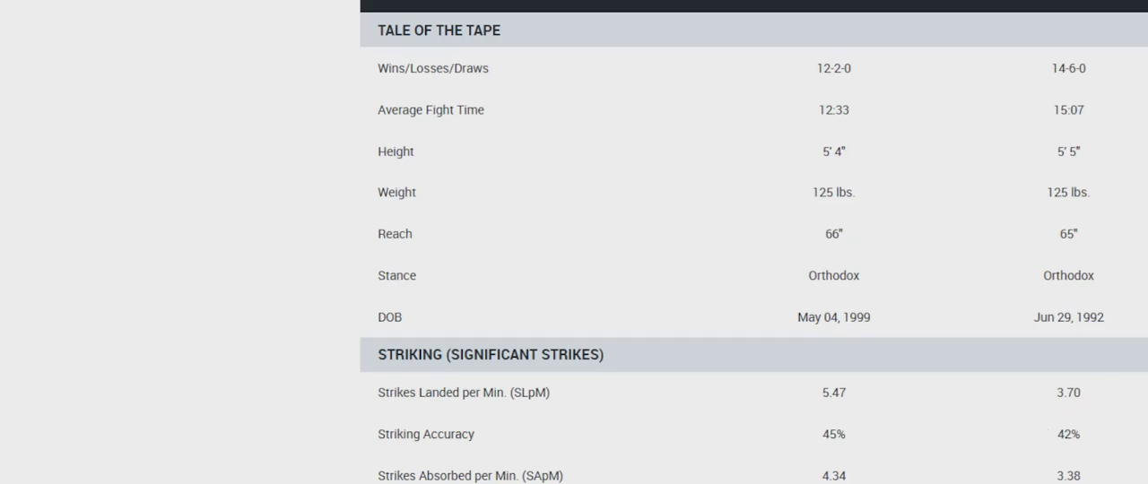
scroll(down, 3)
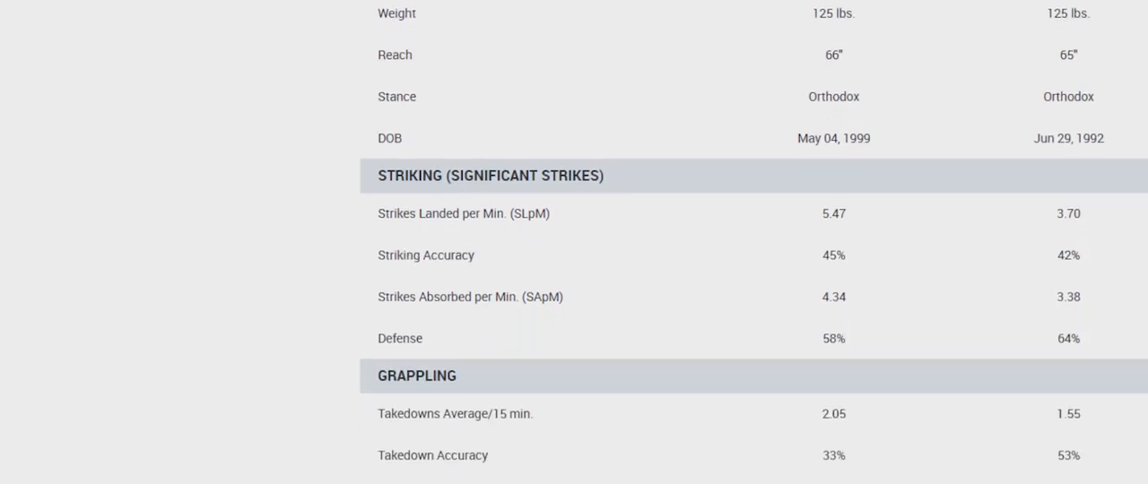
scroll(down, 3)
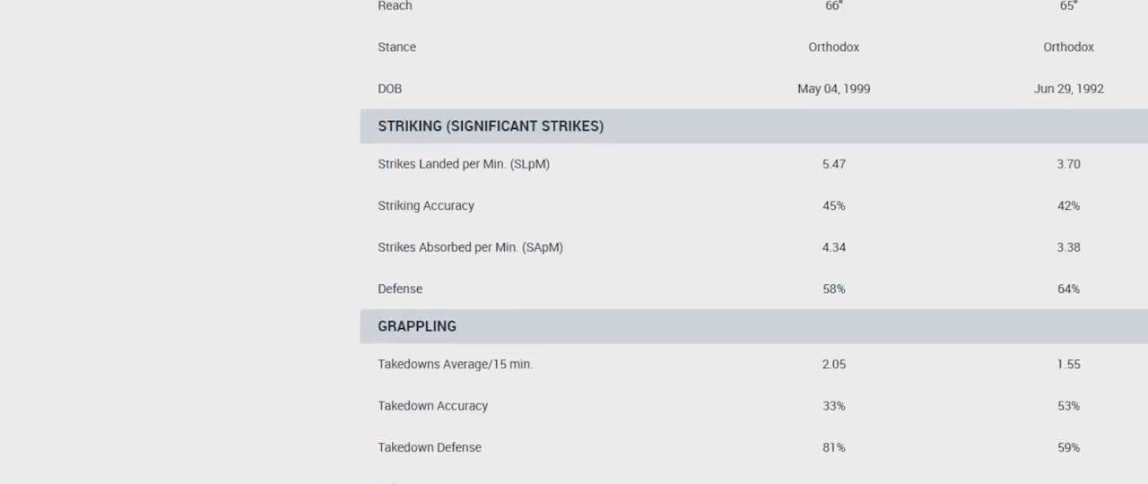
scroll(up, 3)
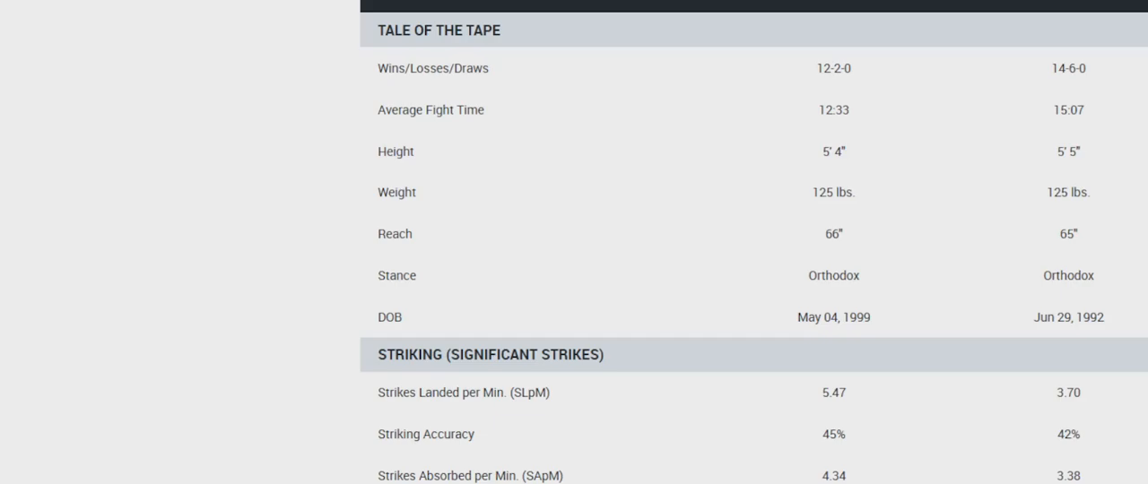
scroll(down, 3)
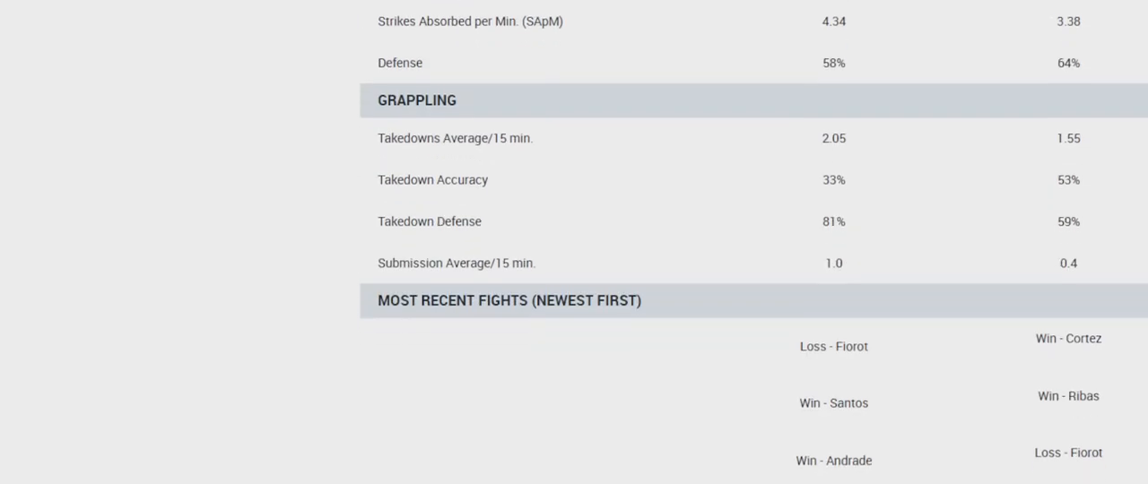
scroll(up, 3)
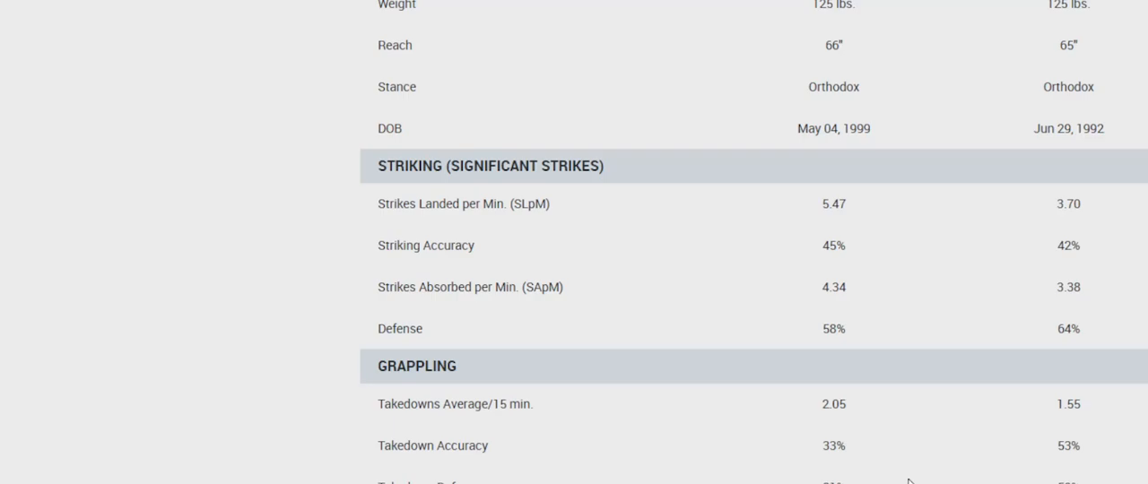
scroll(up, 3)
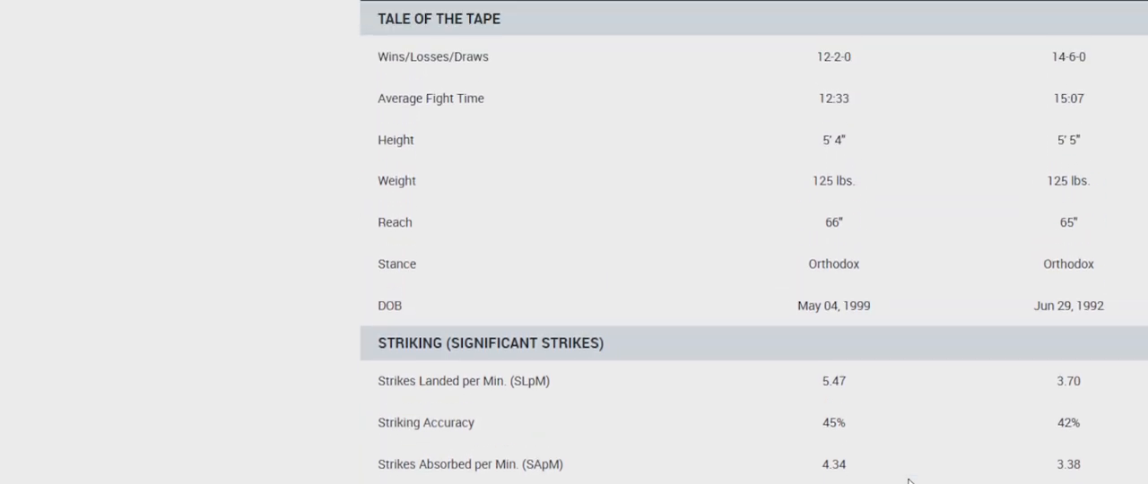